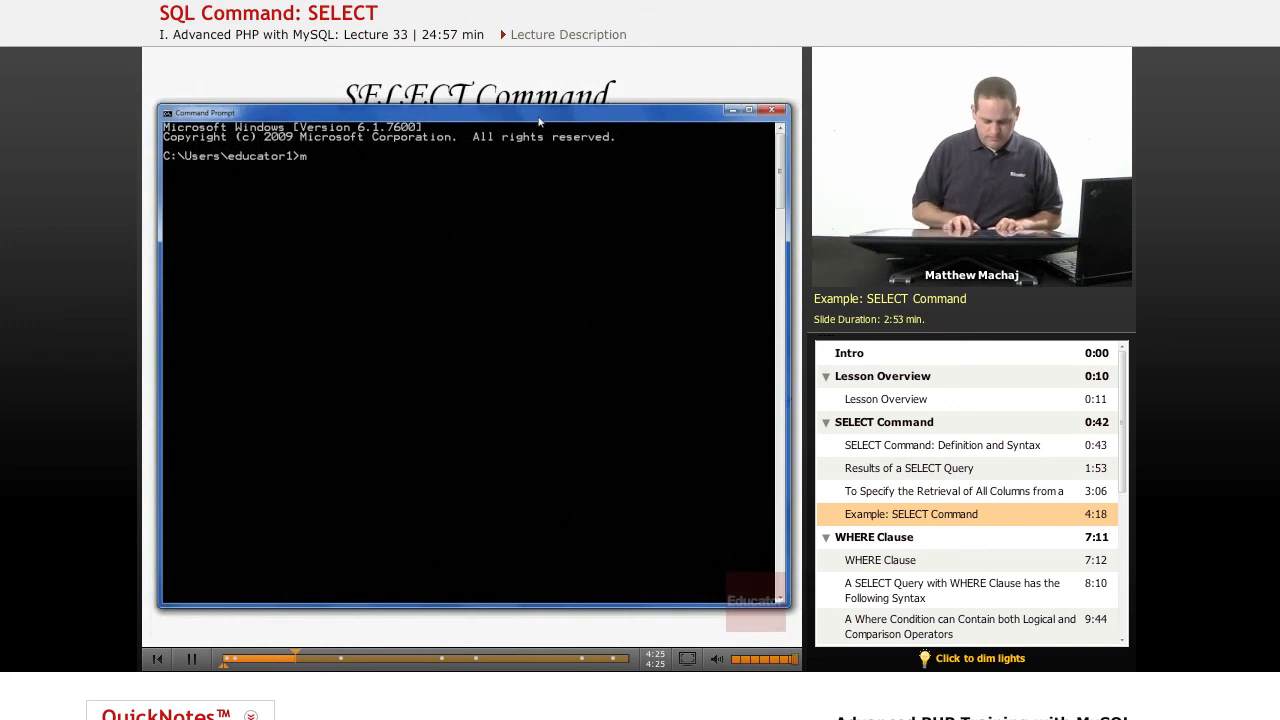
type("cd")
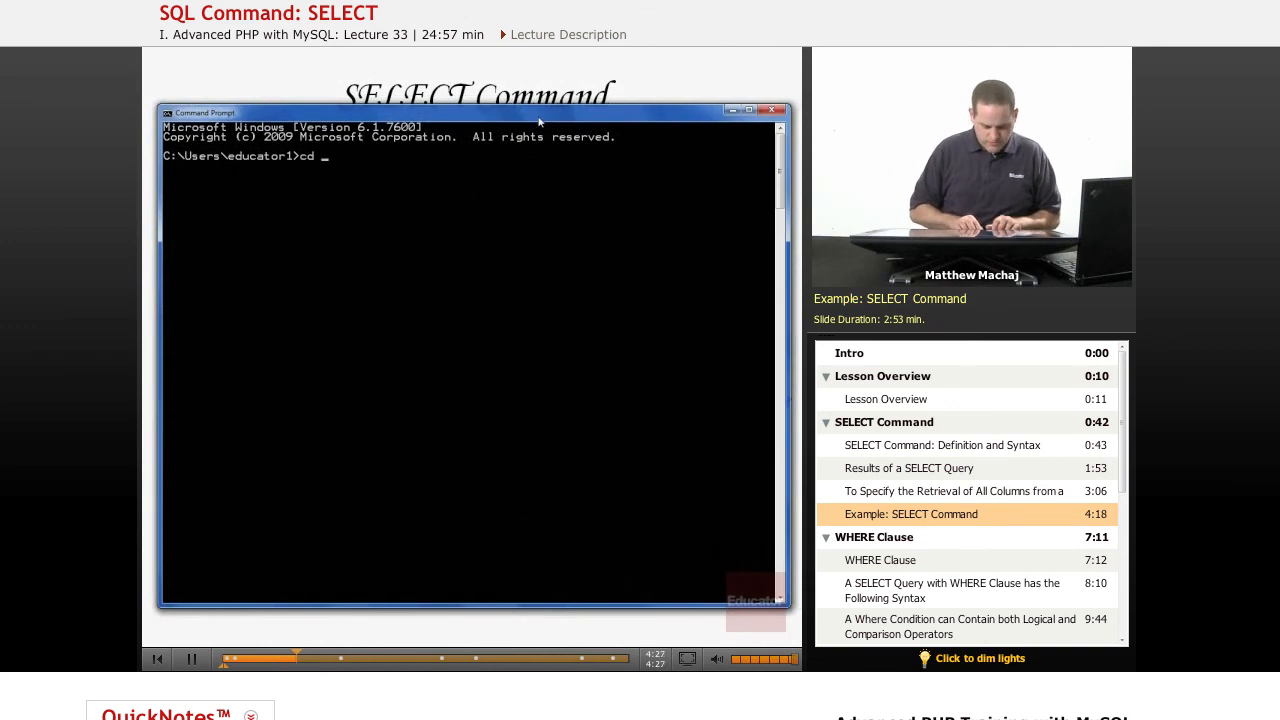
type("xampp\\mysql\\b")
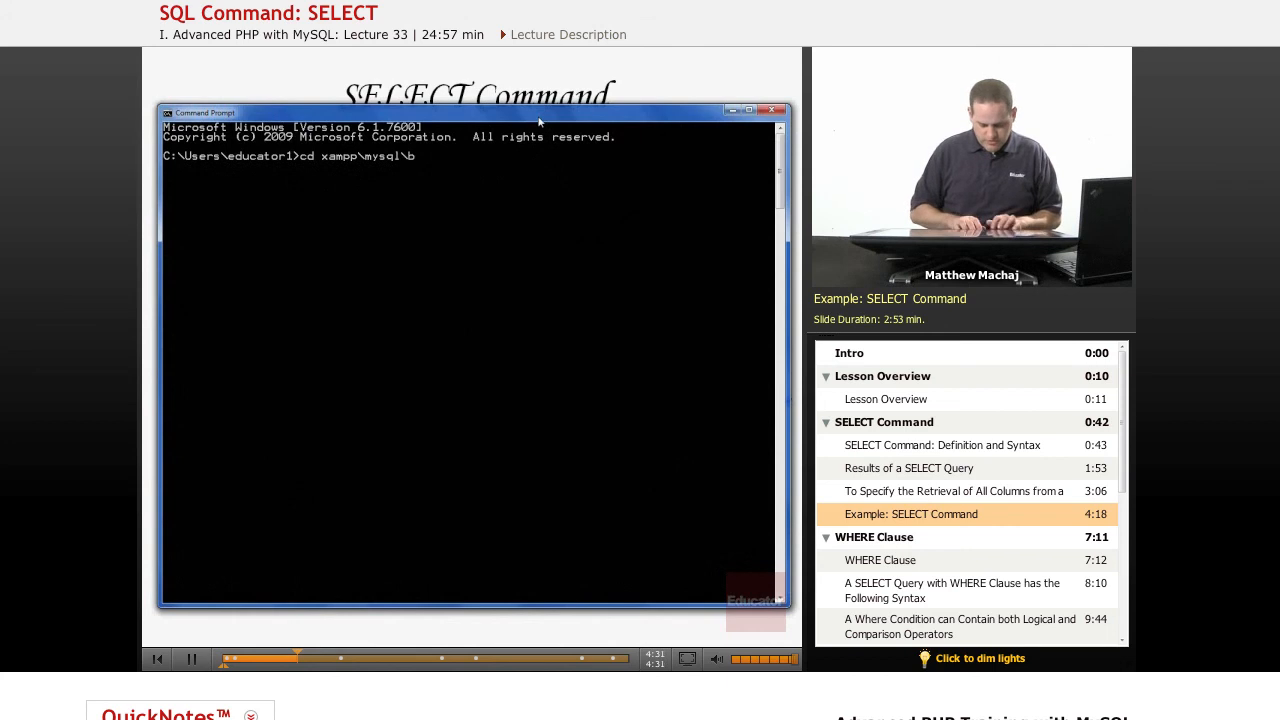
type("mysql\\bin>mysql")
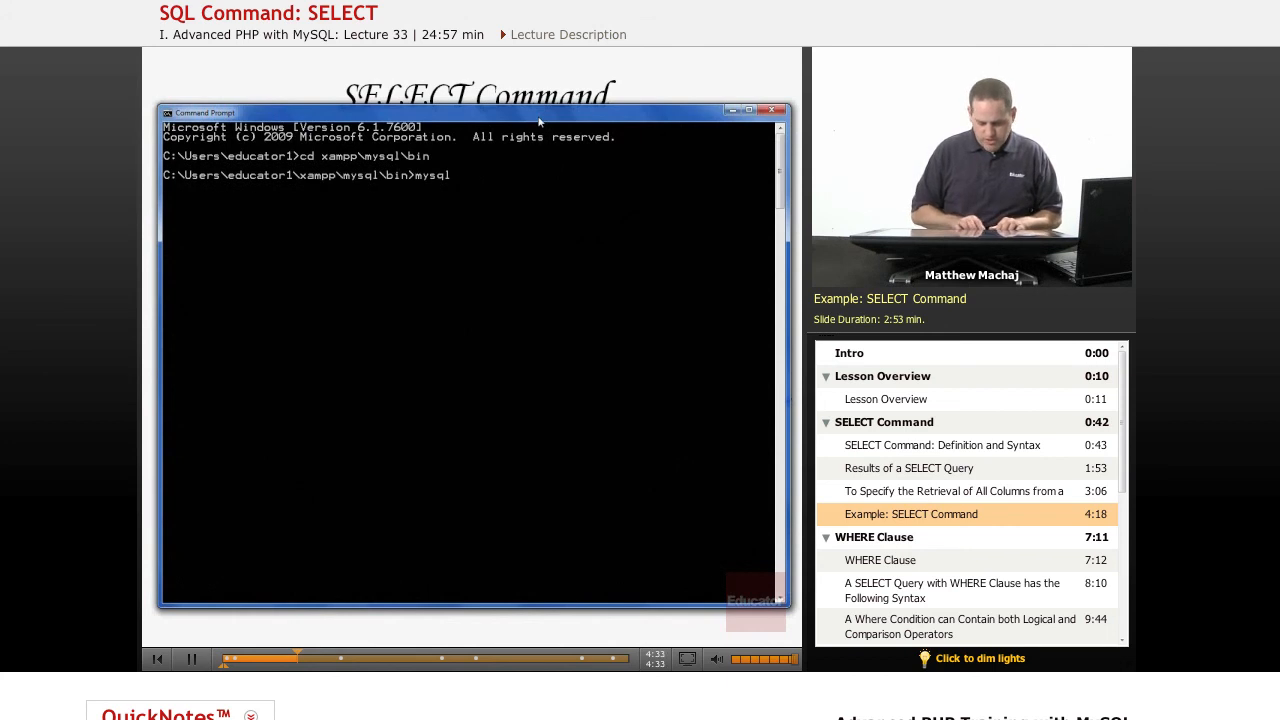
type("-u phpuser -p advanced")
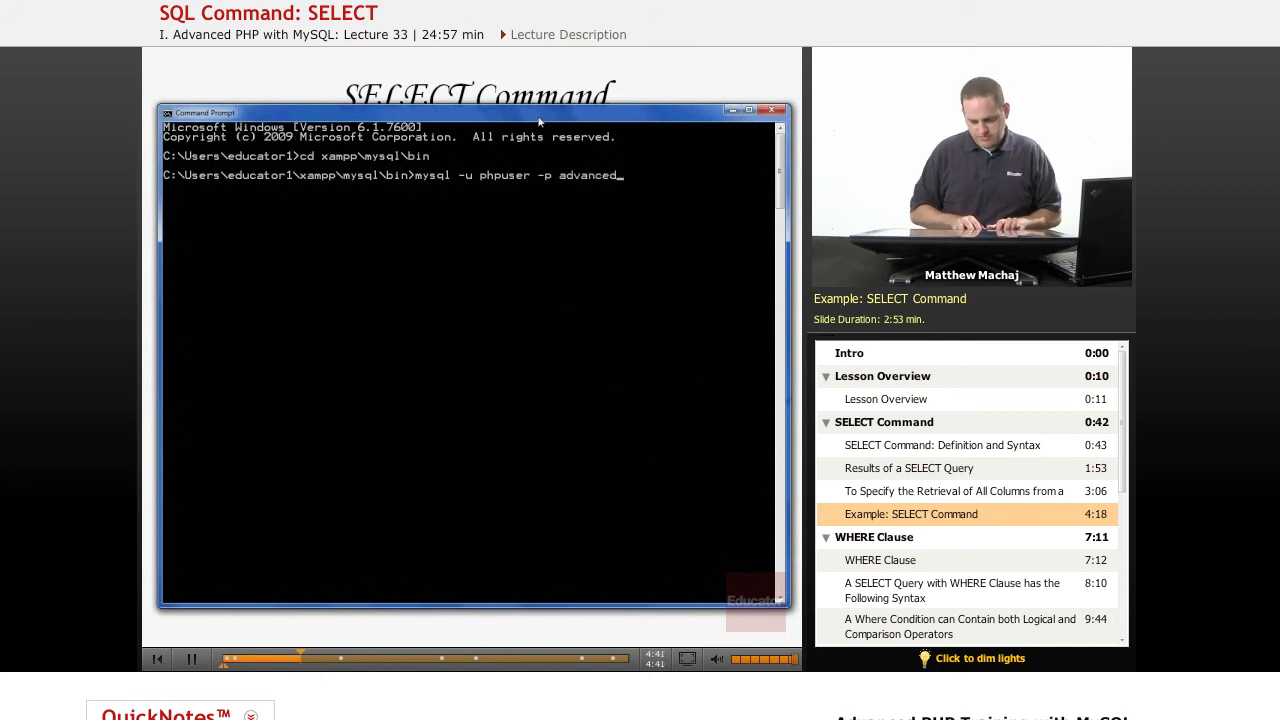
type("_php")
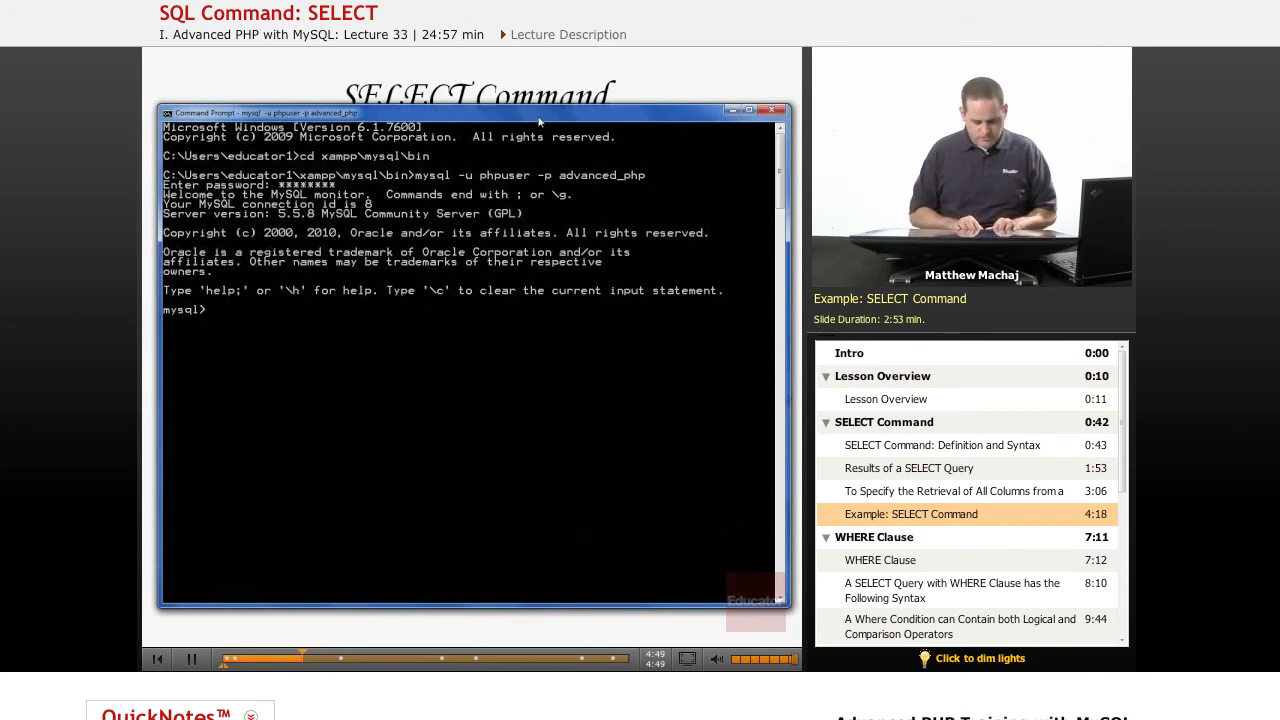
type("DESCRIBE items;")
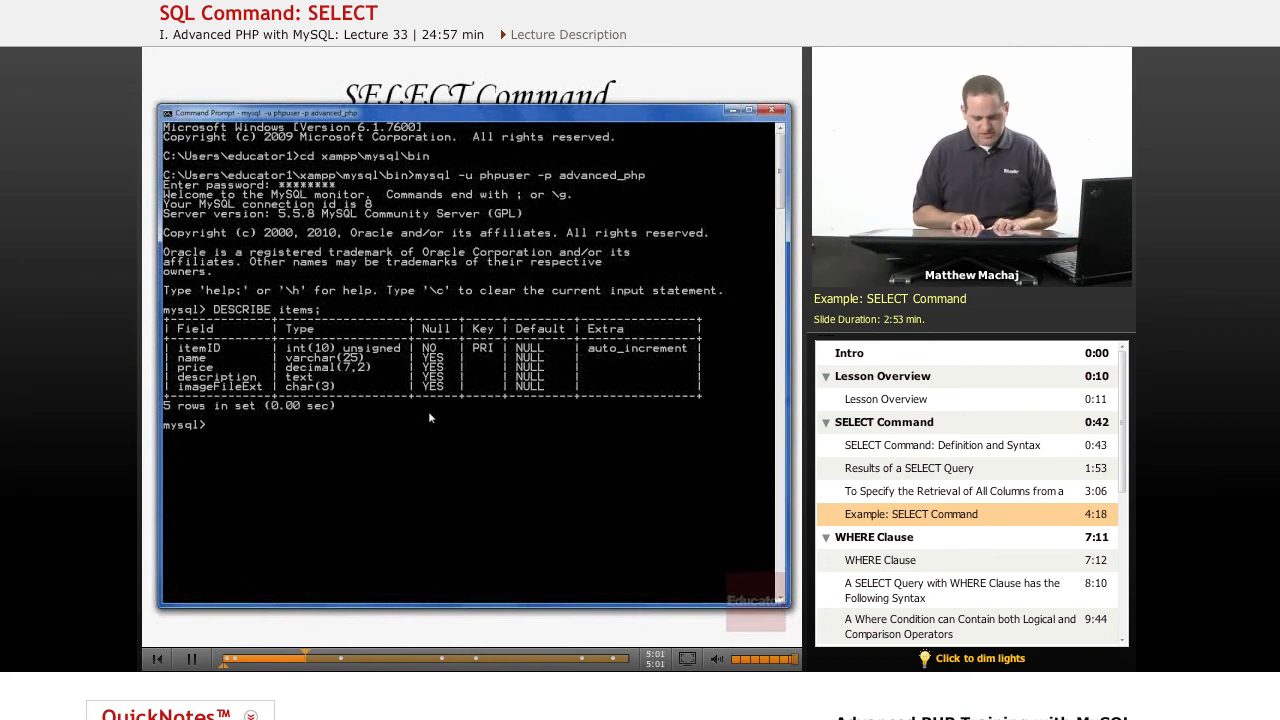
type("SELECT")
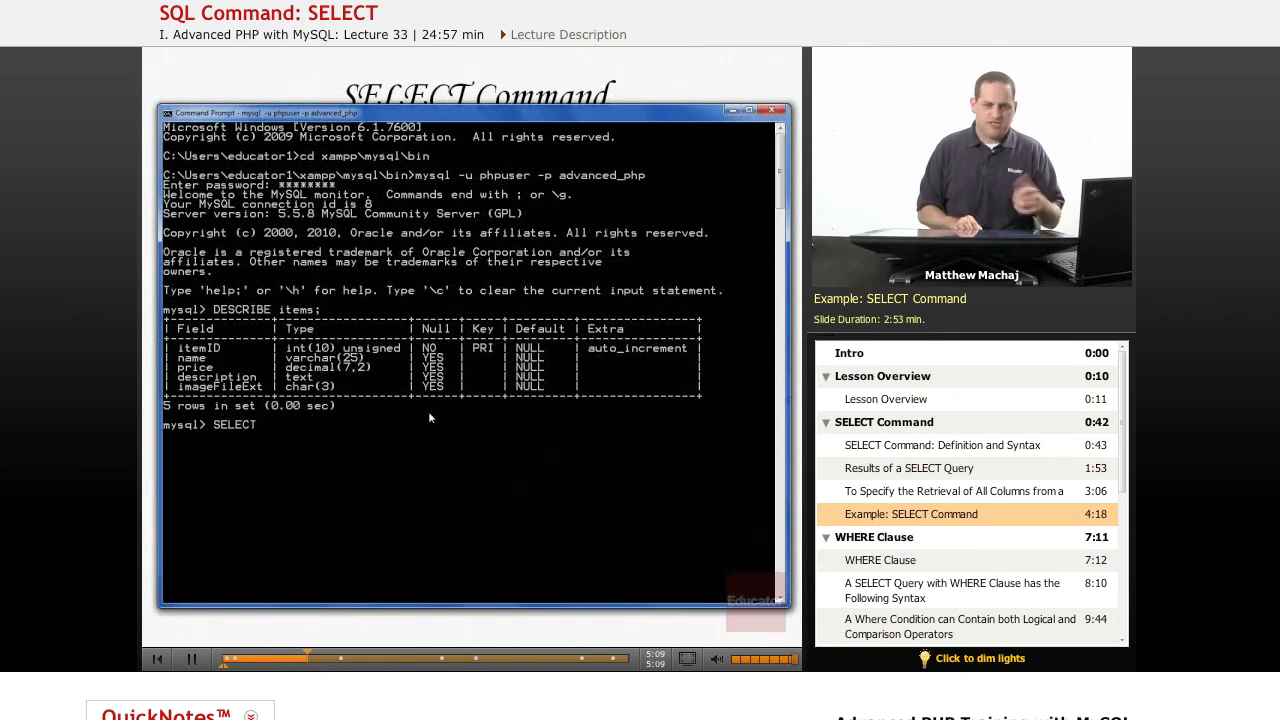
type("itemID, name, p")
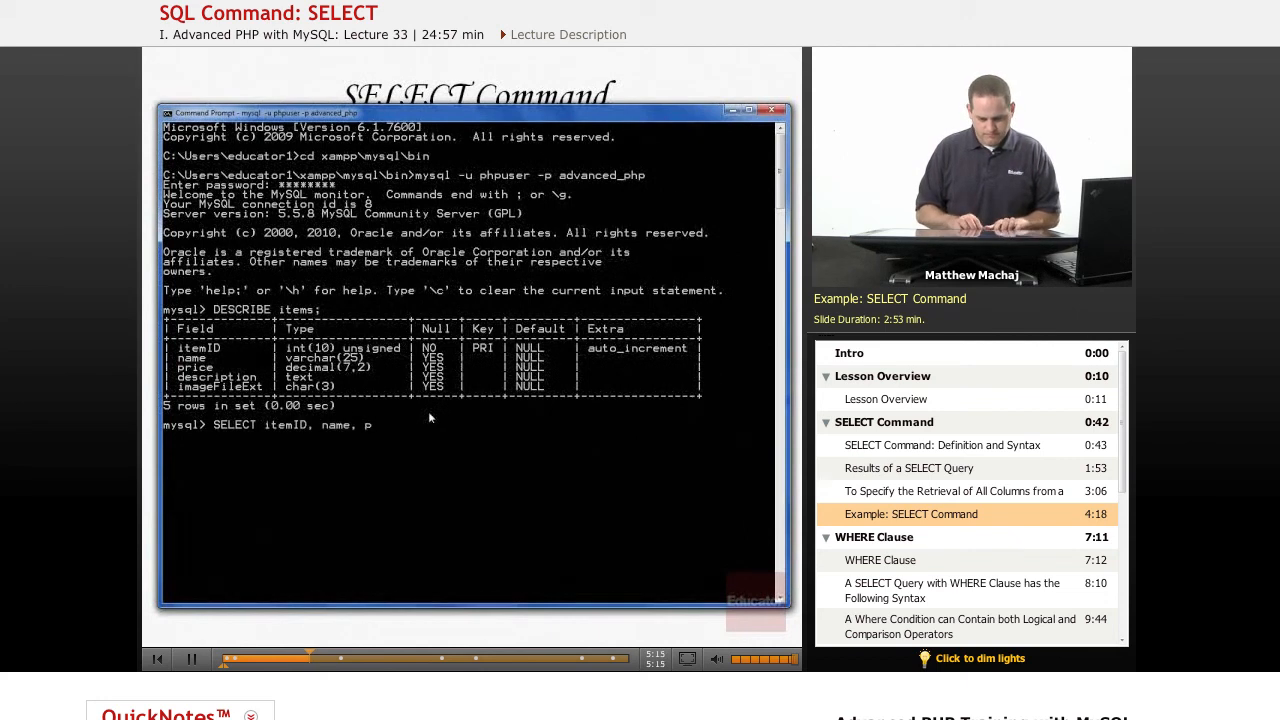
type("rice description,")
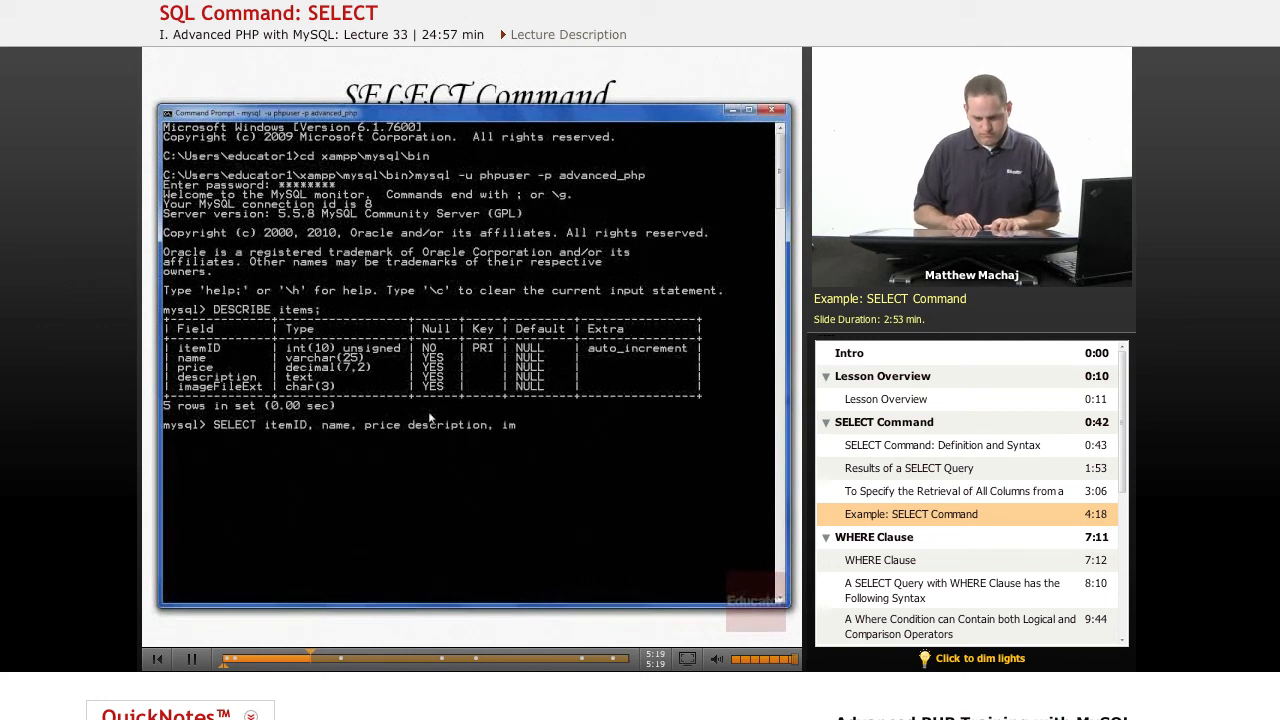
type("imageFileExt")
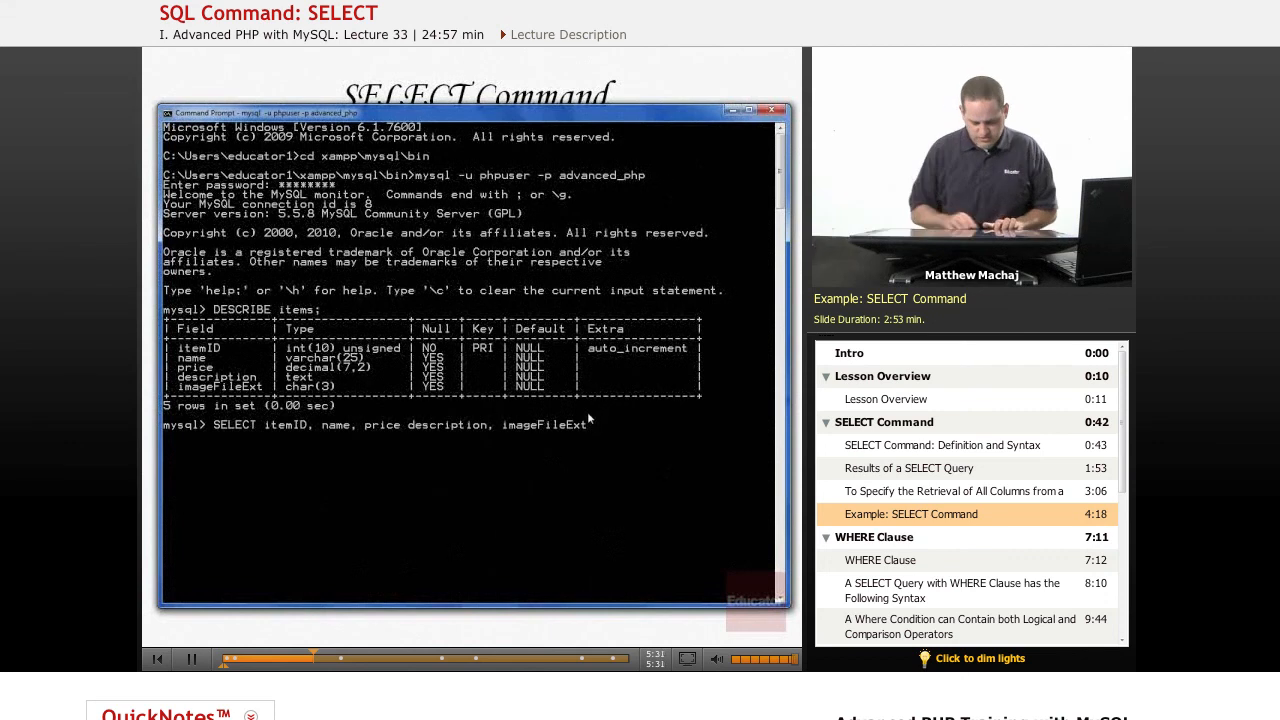
type("FROM")
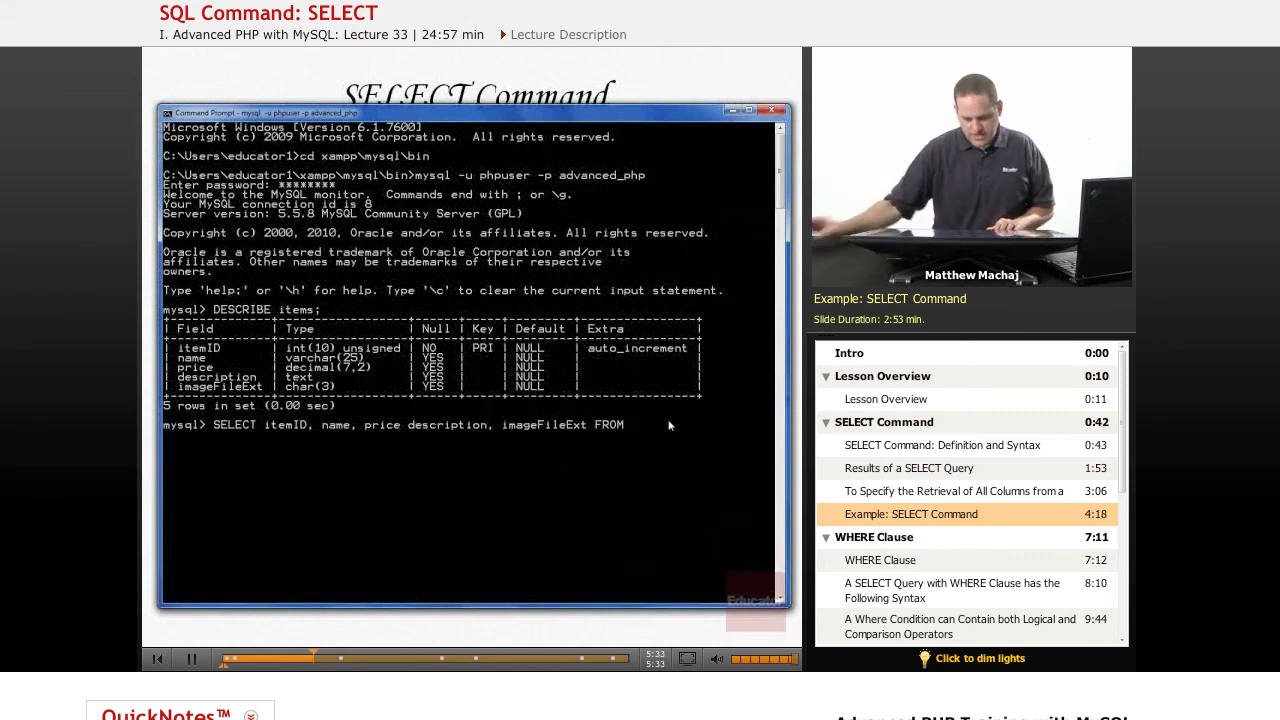
type("items;")
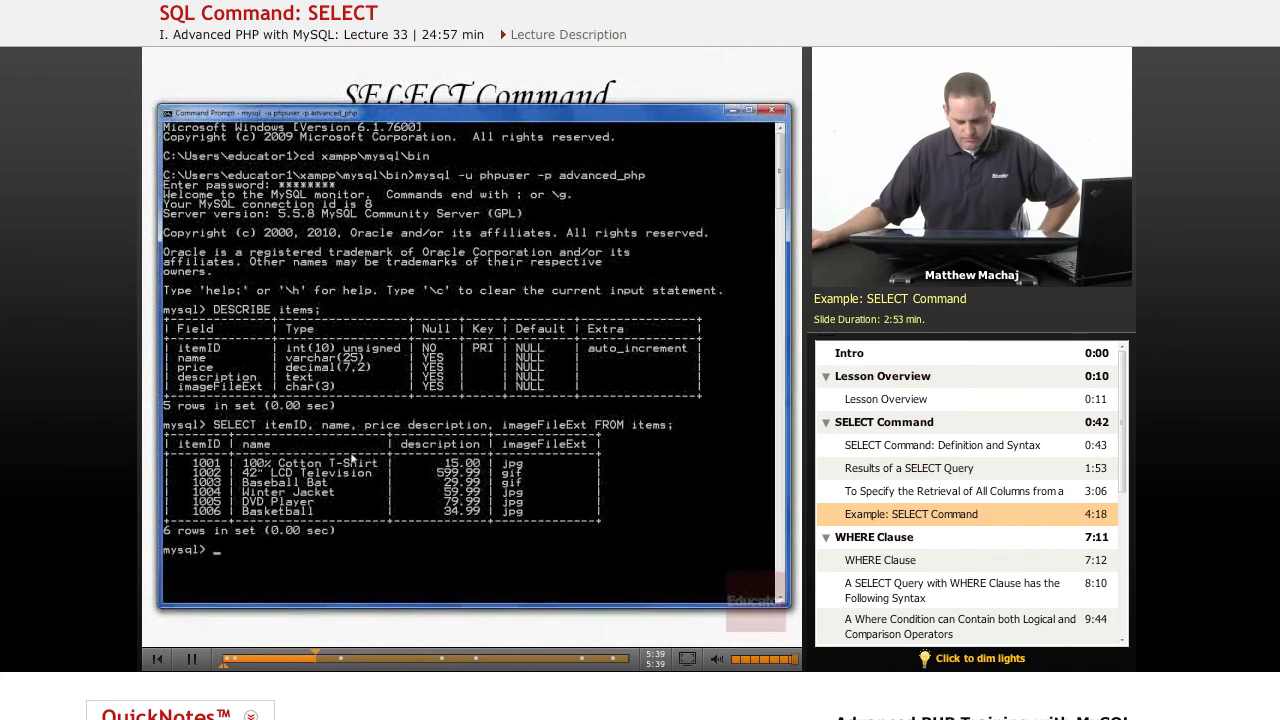
type("SELECT itemID, name, price description, imageFileExt FROM items;")
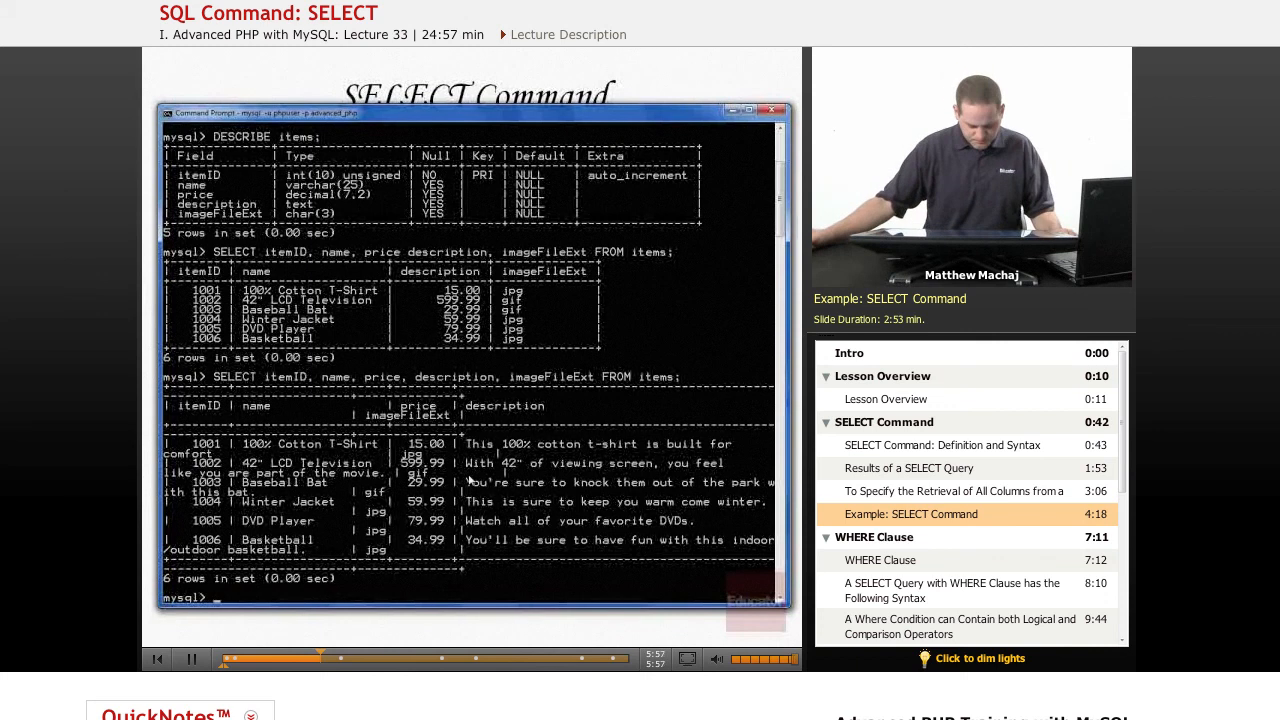
type("SELECT *")
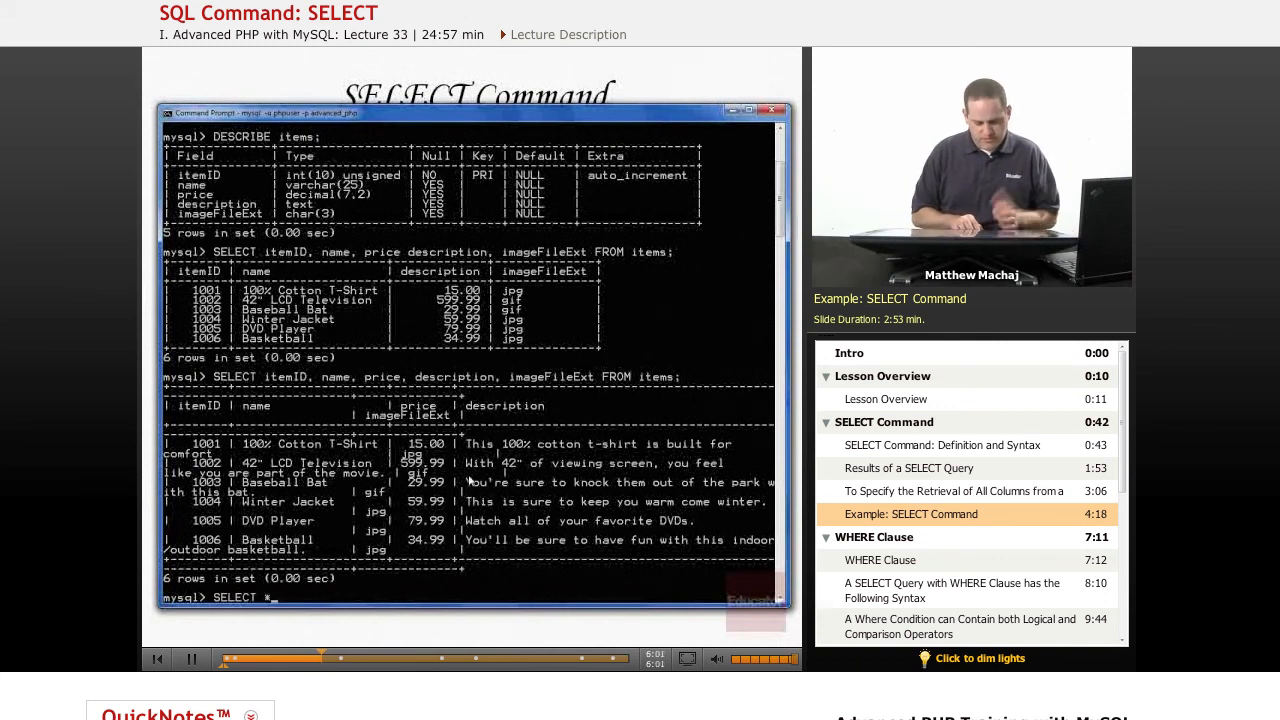
type("F")
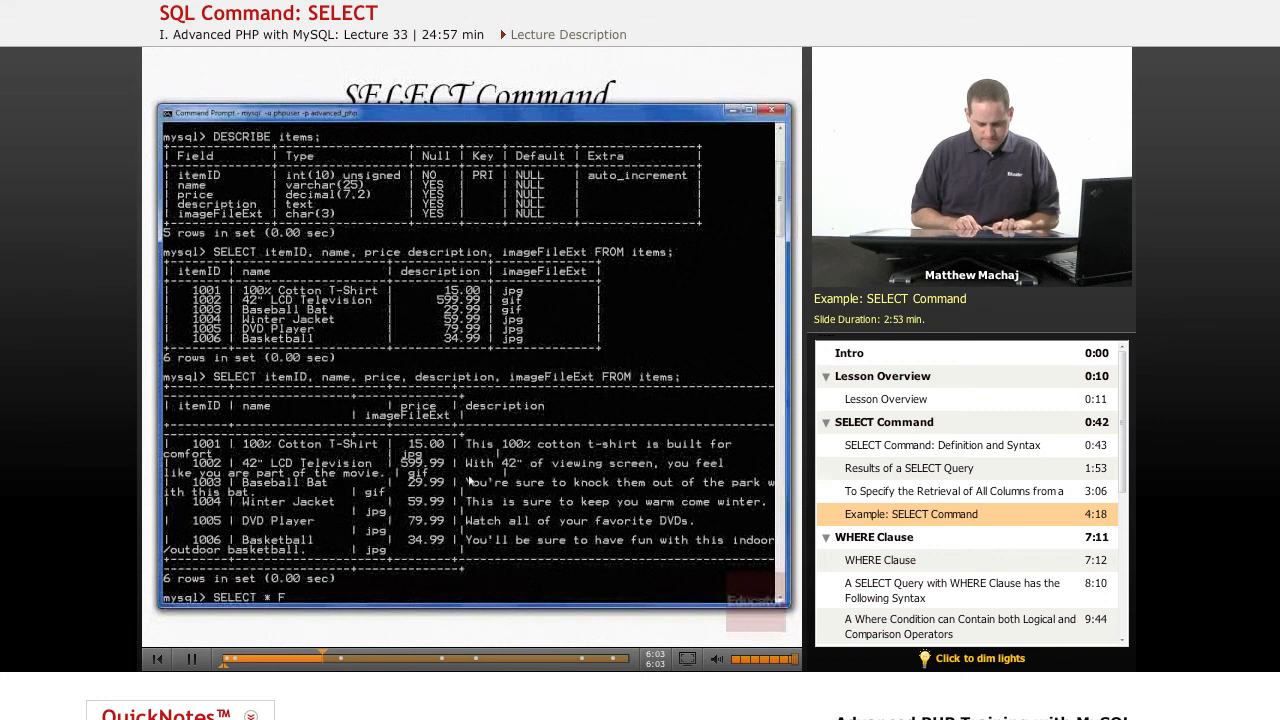
type("ROM items;")
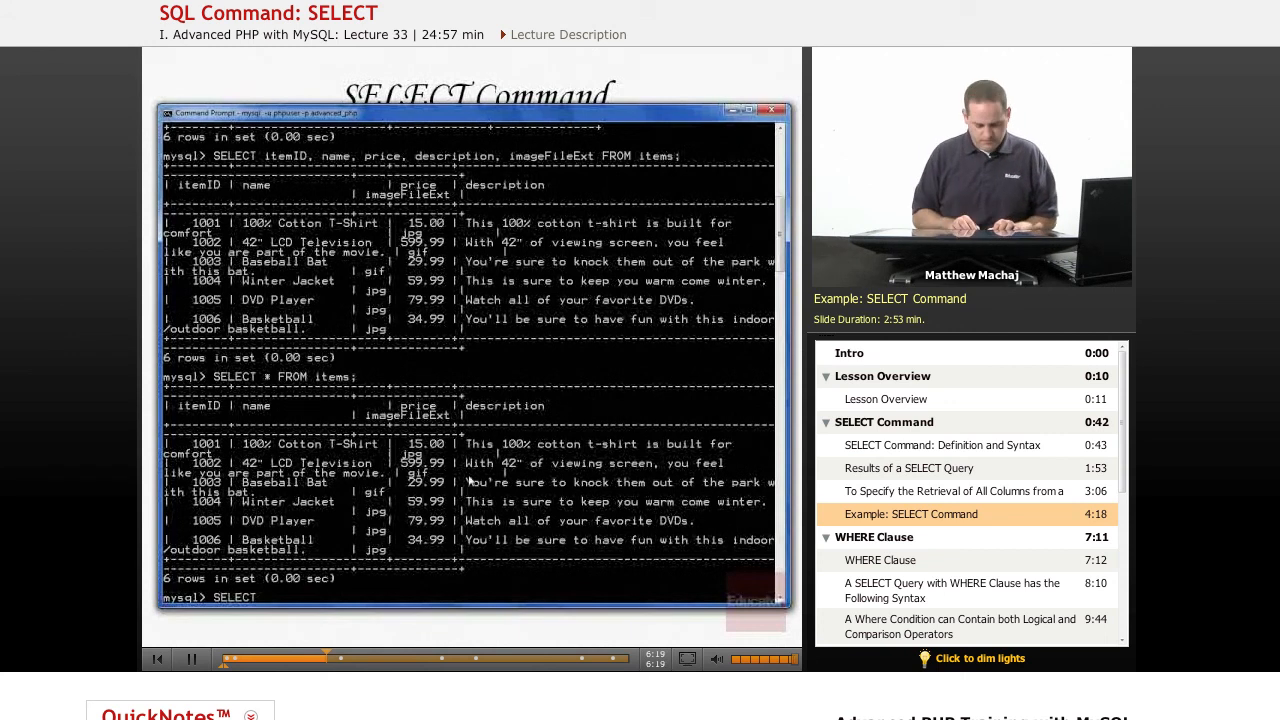
type("itemID, name, price FROM")
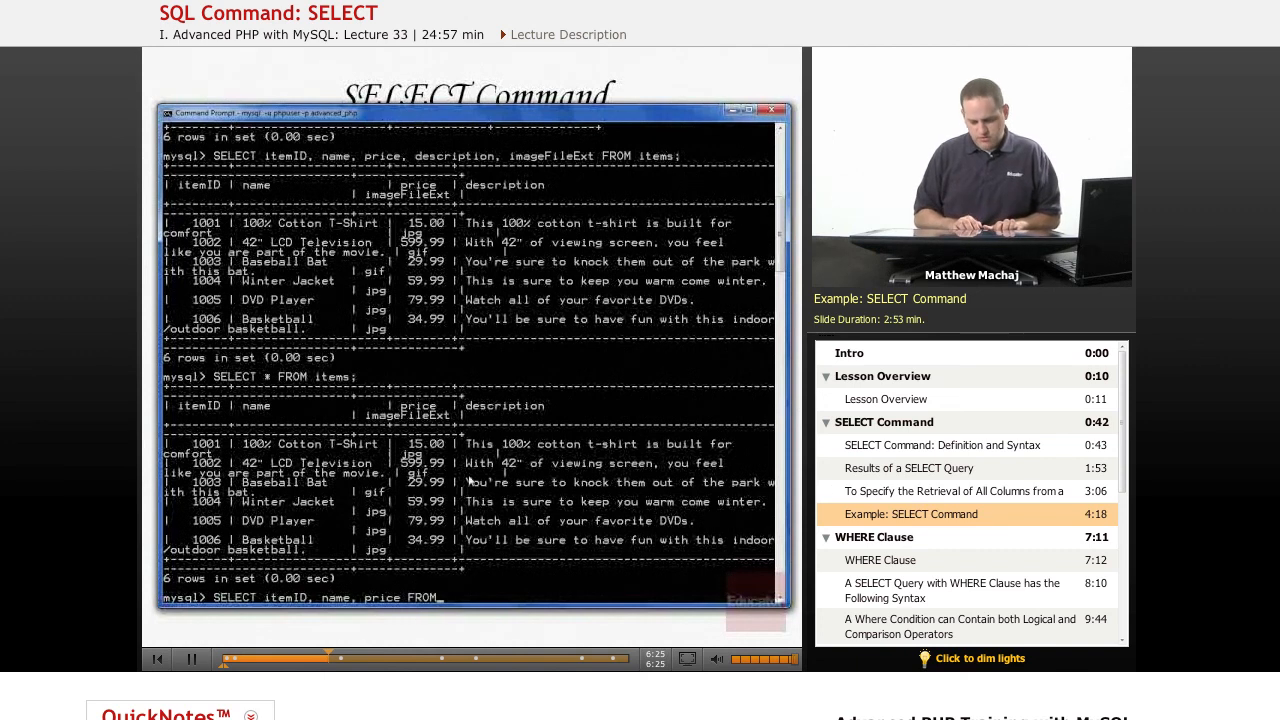
type("items;")
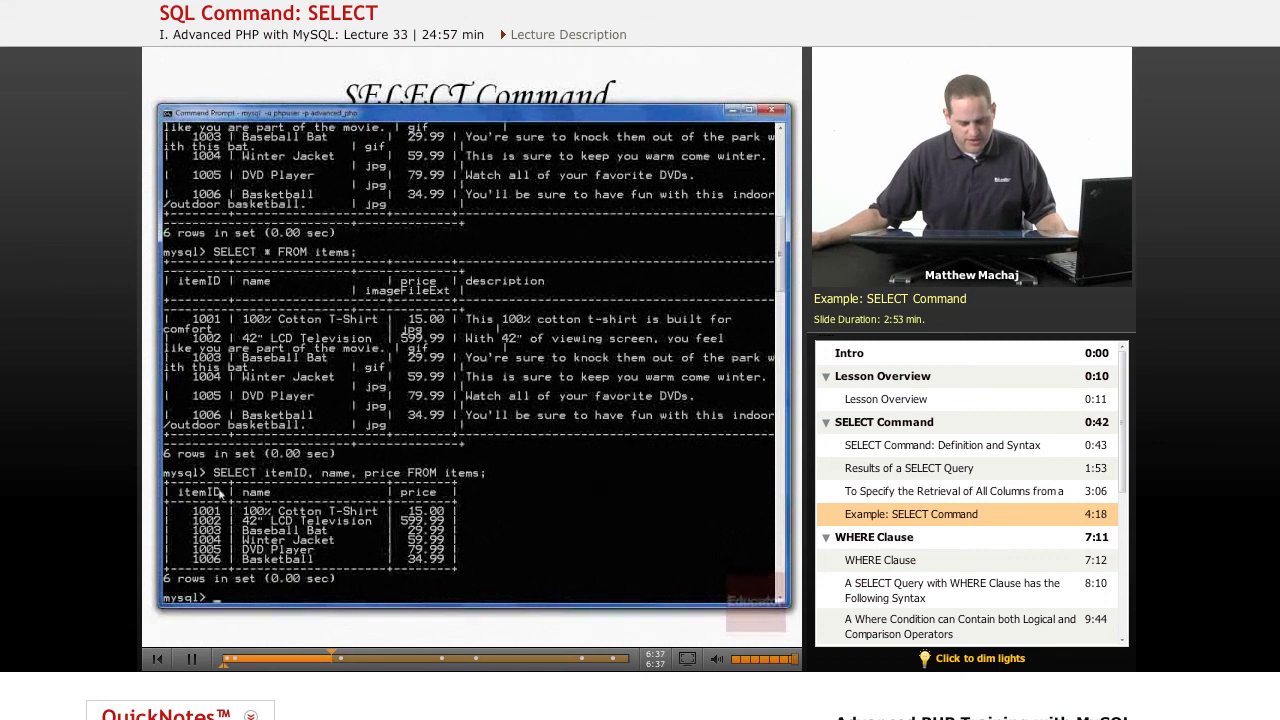
mouse_move(297, 483)
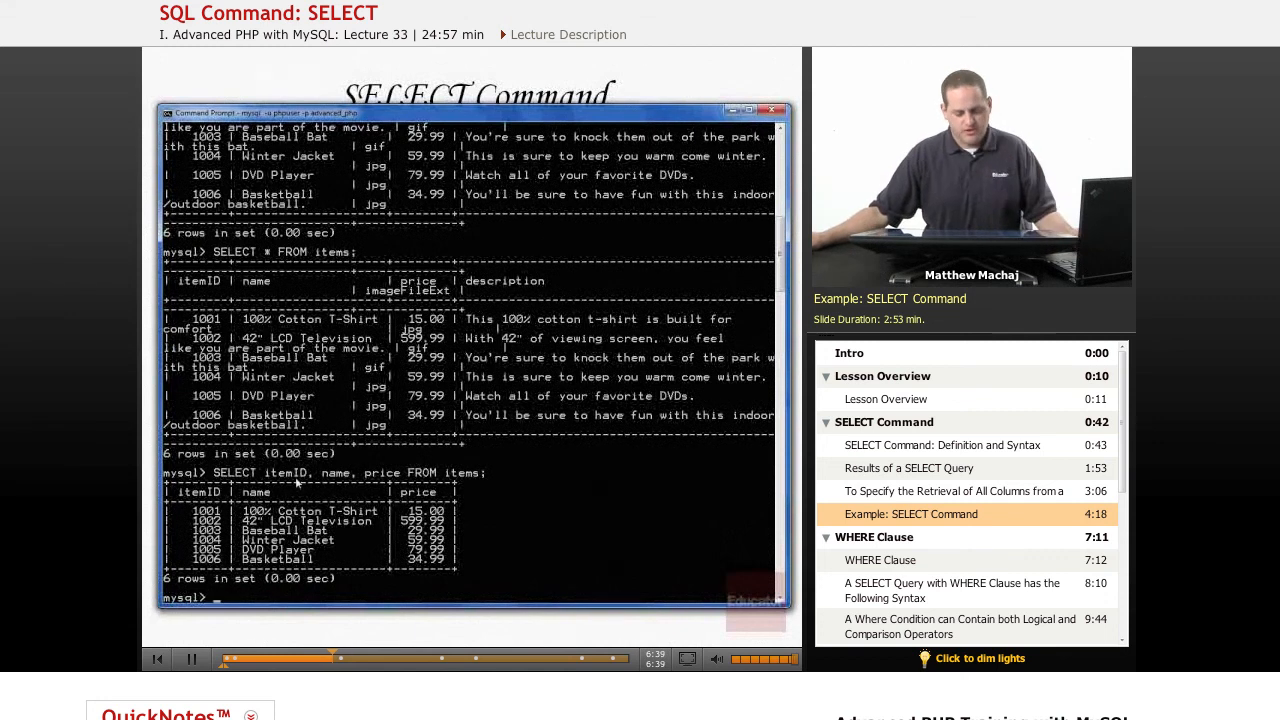